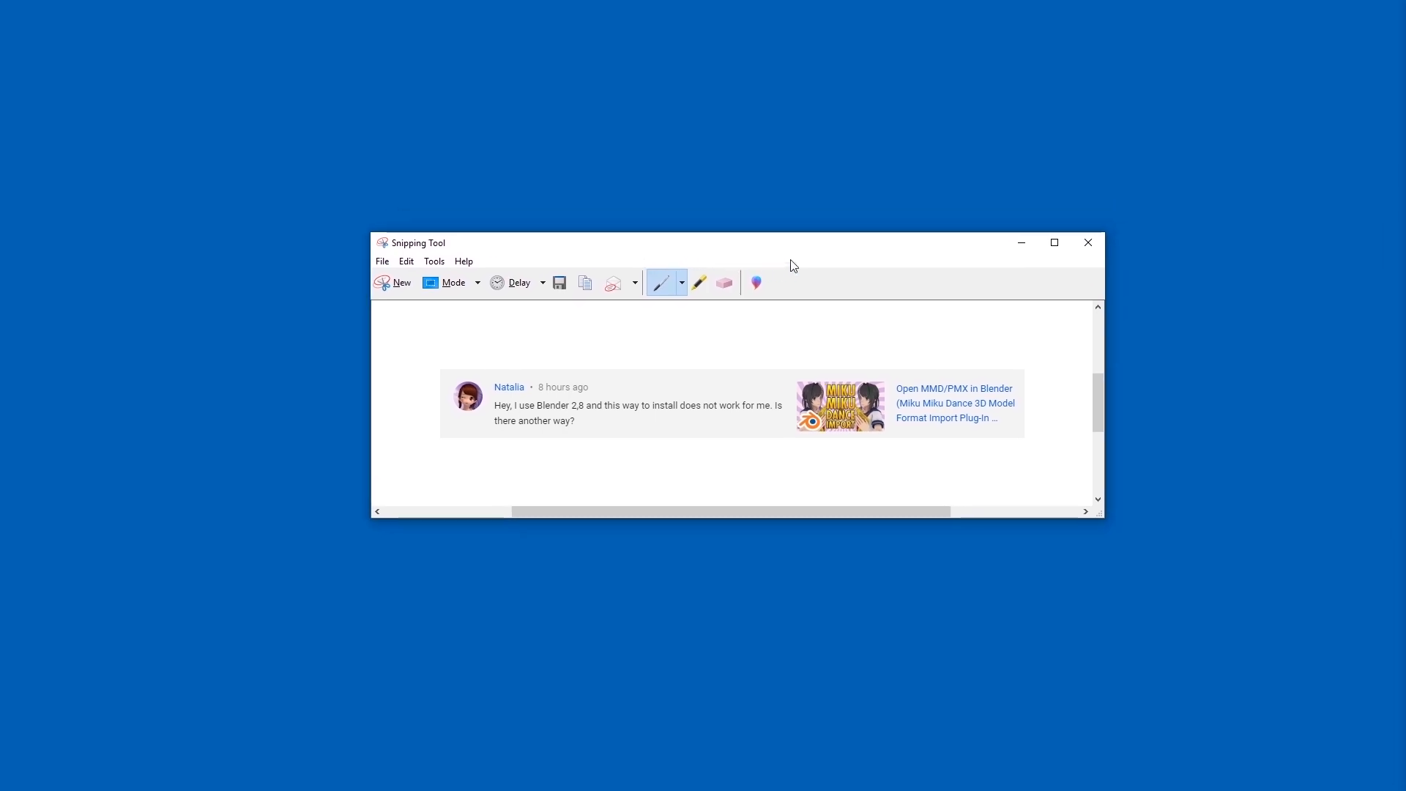
mouse_move(824, 256)
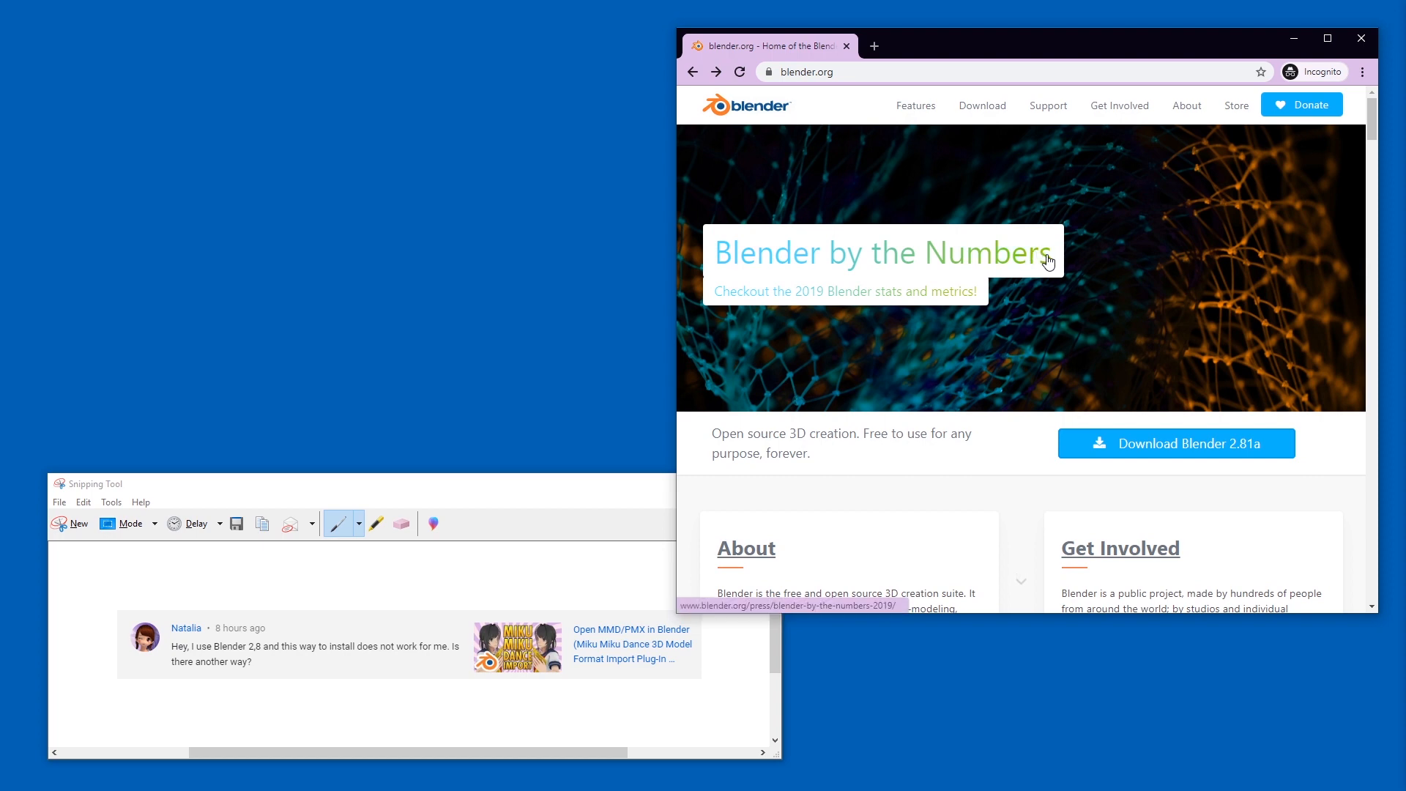
mouse_move(1104, 393)
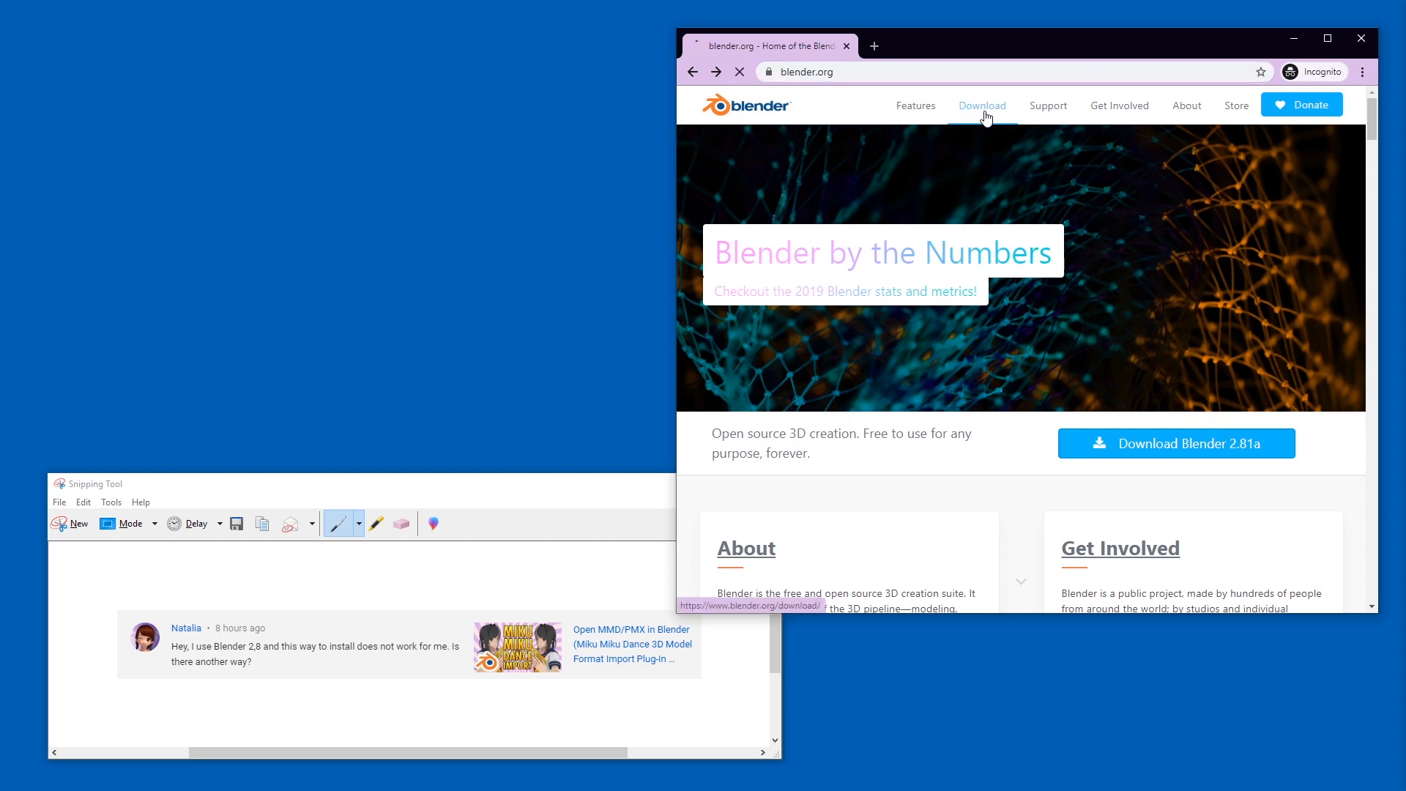
Open blender.org's download page and scroll down to the previous-versions links.
left_click(982, 105)
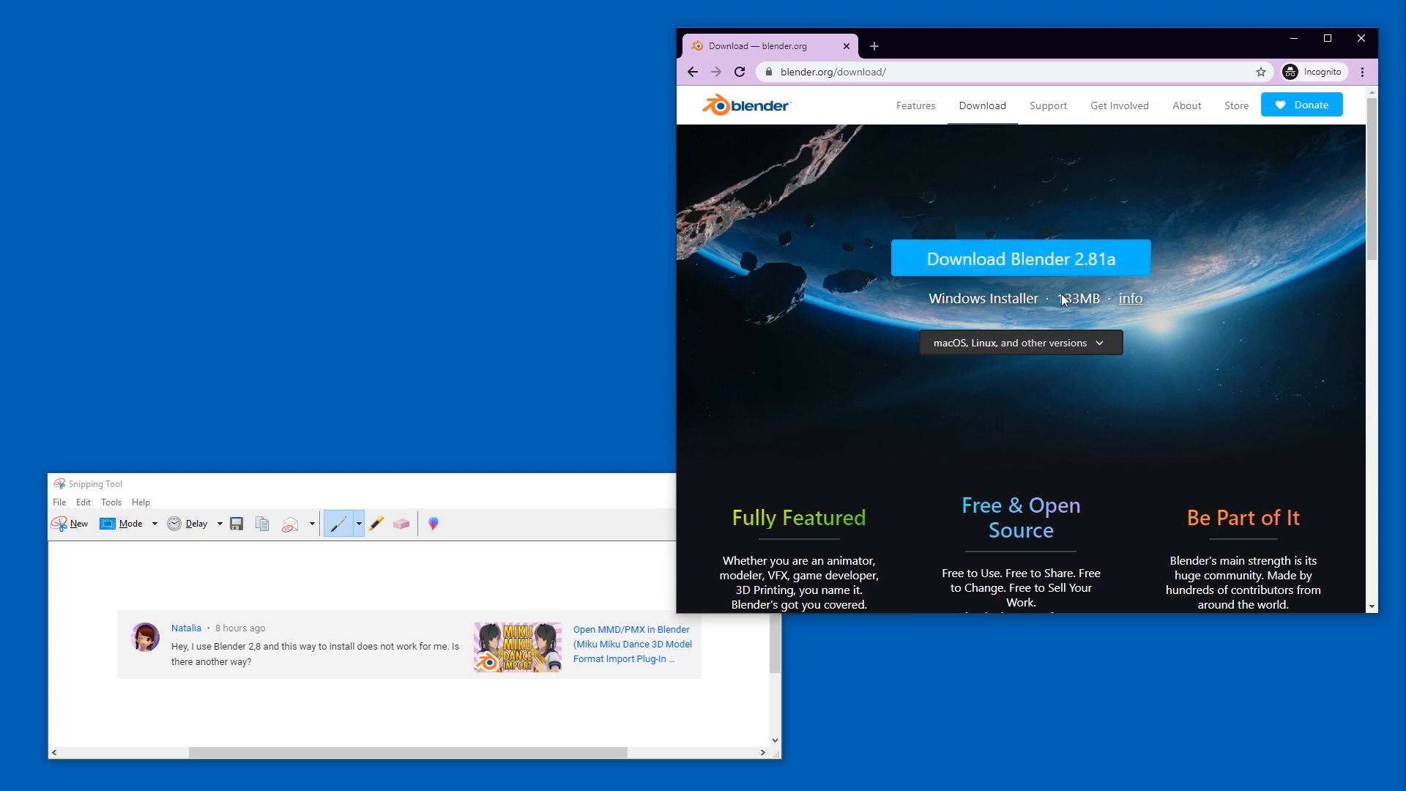
mouse_move(1072, 299)
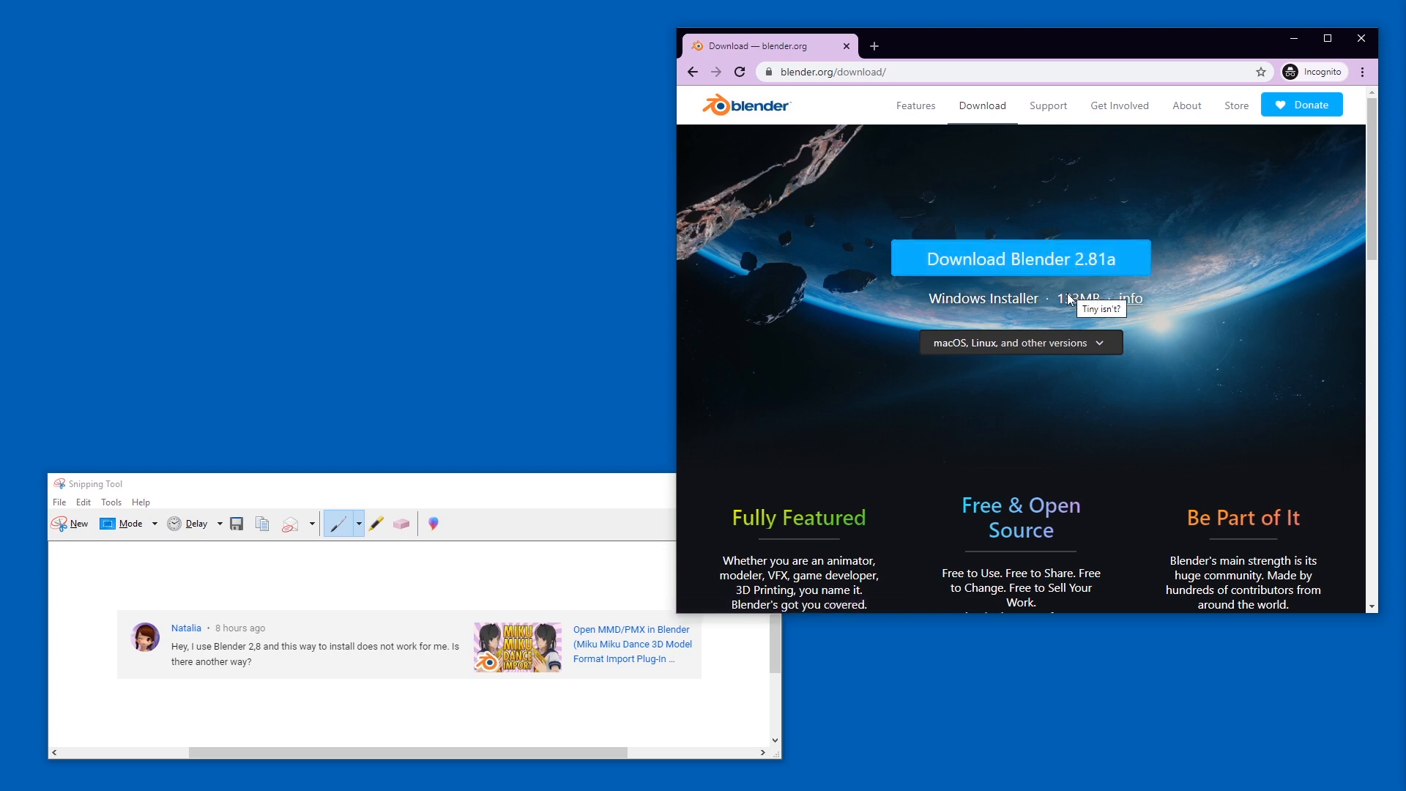
mouse_move(1066, 303)
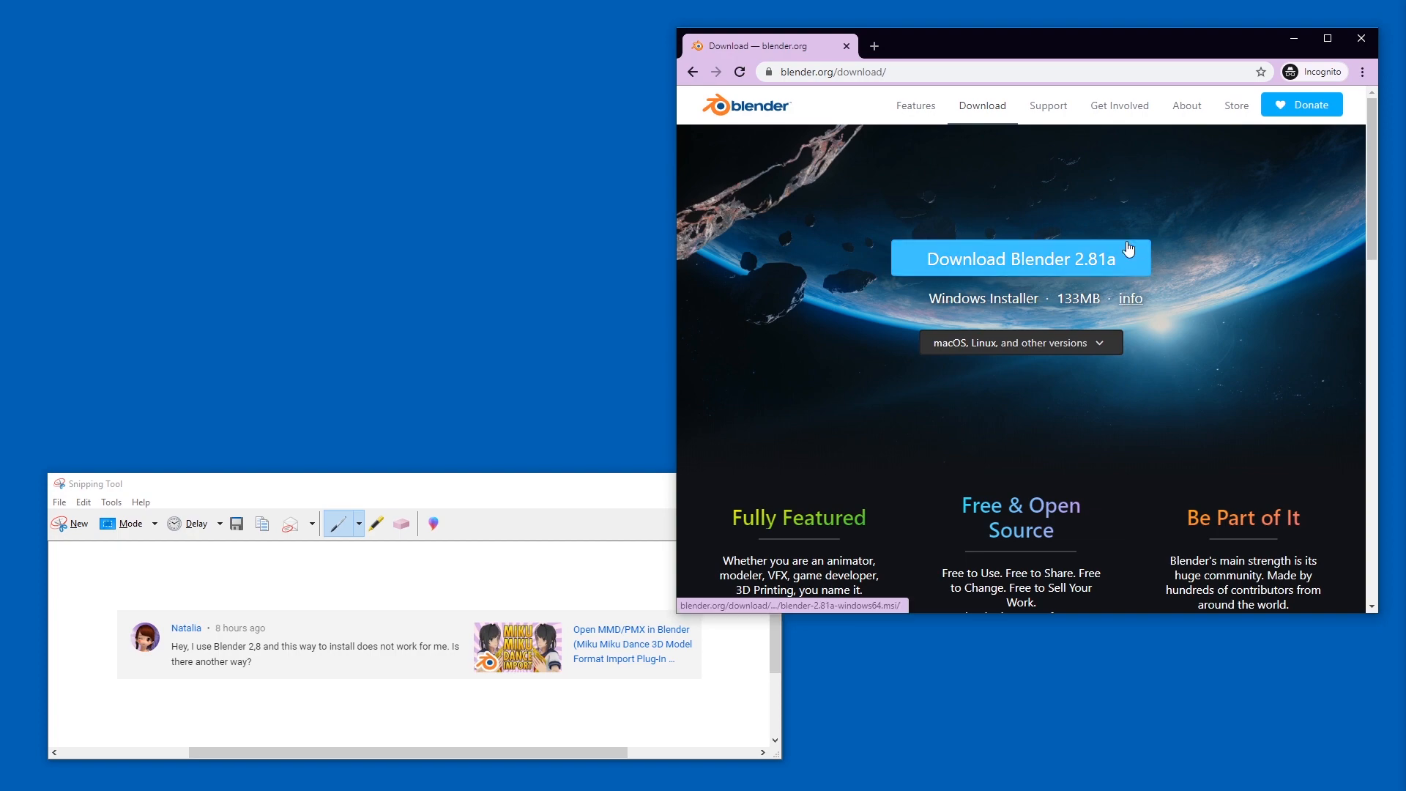
scroll("down", 3)
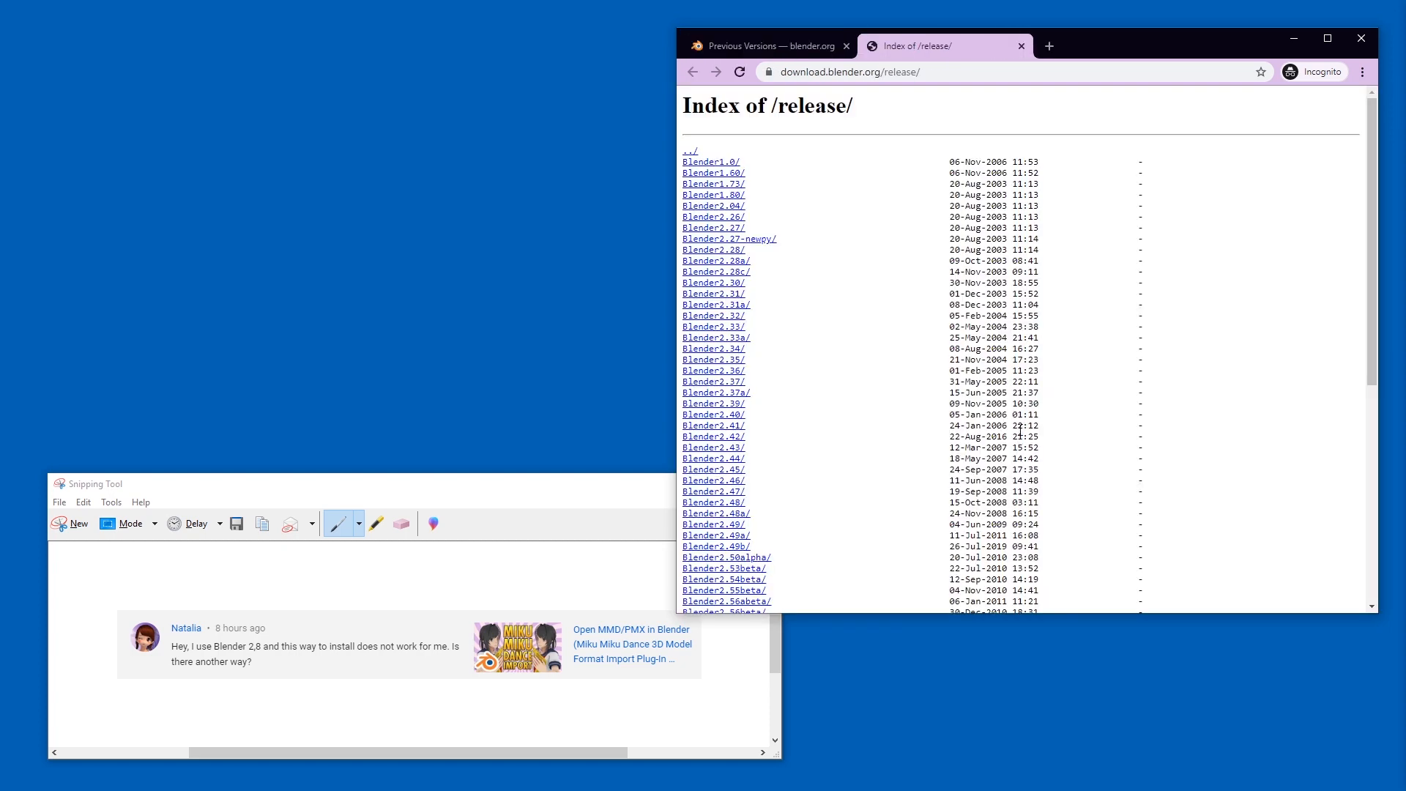
Download blender-2.79b-windows64.zip from the Blender 2.79 release listing.
scroll("down", 3)
type("zip")
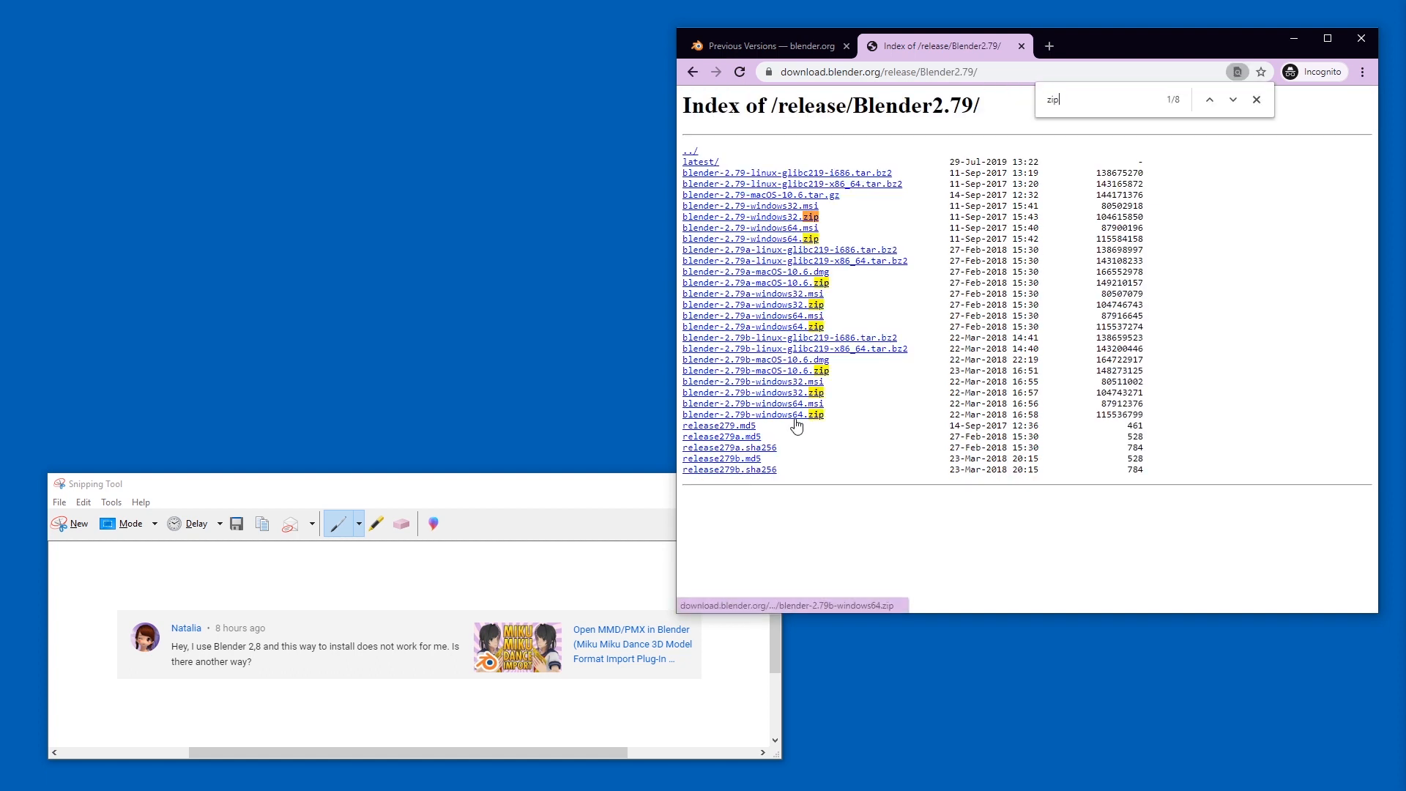
mouse_move(781, 335)
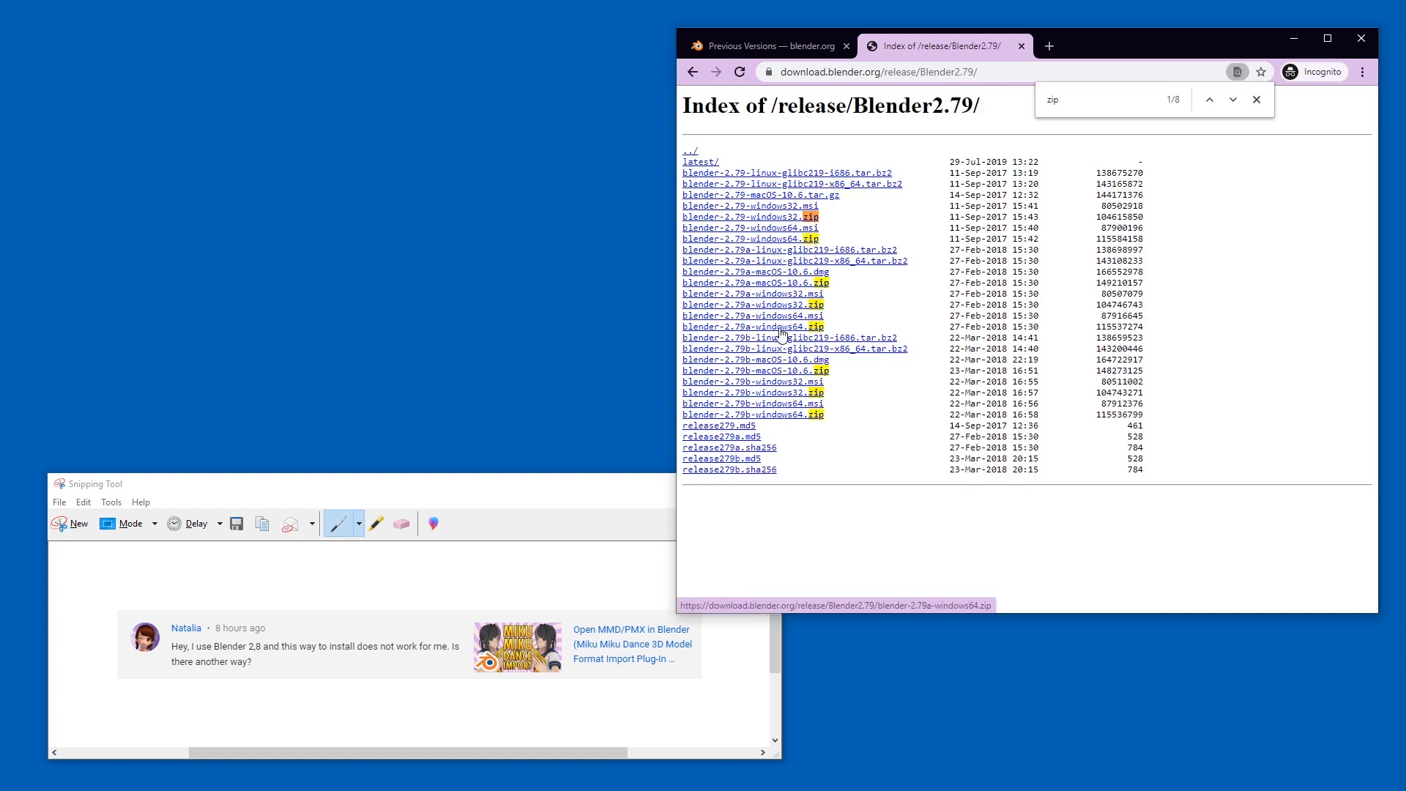
mouse_move(817, 415)
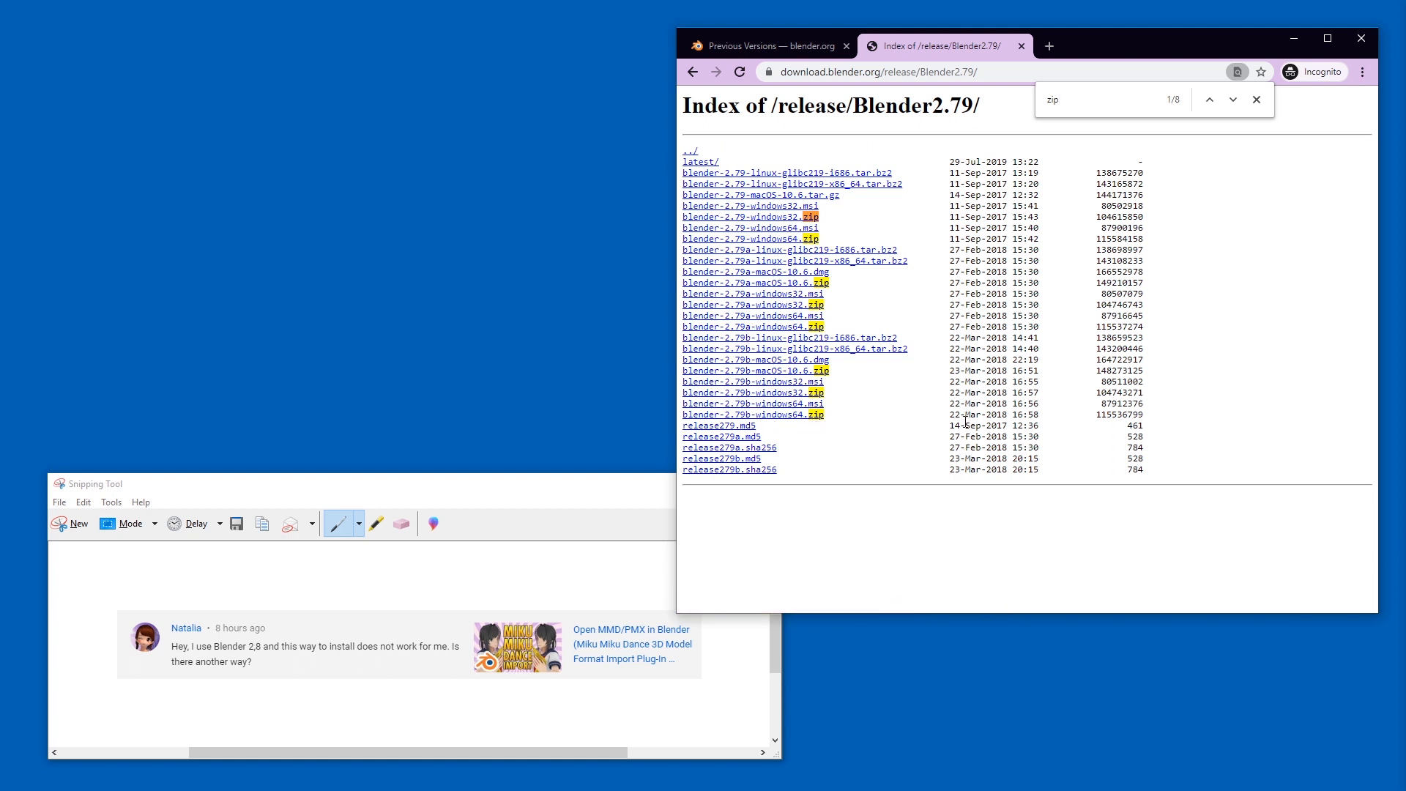
left_click(751, 414)
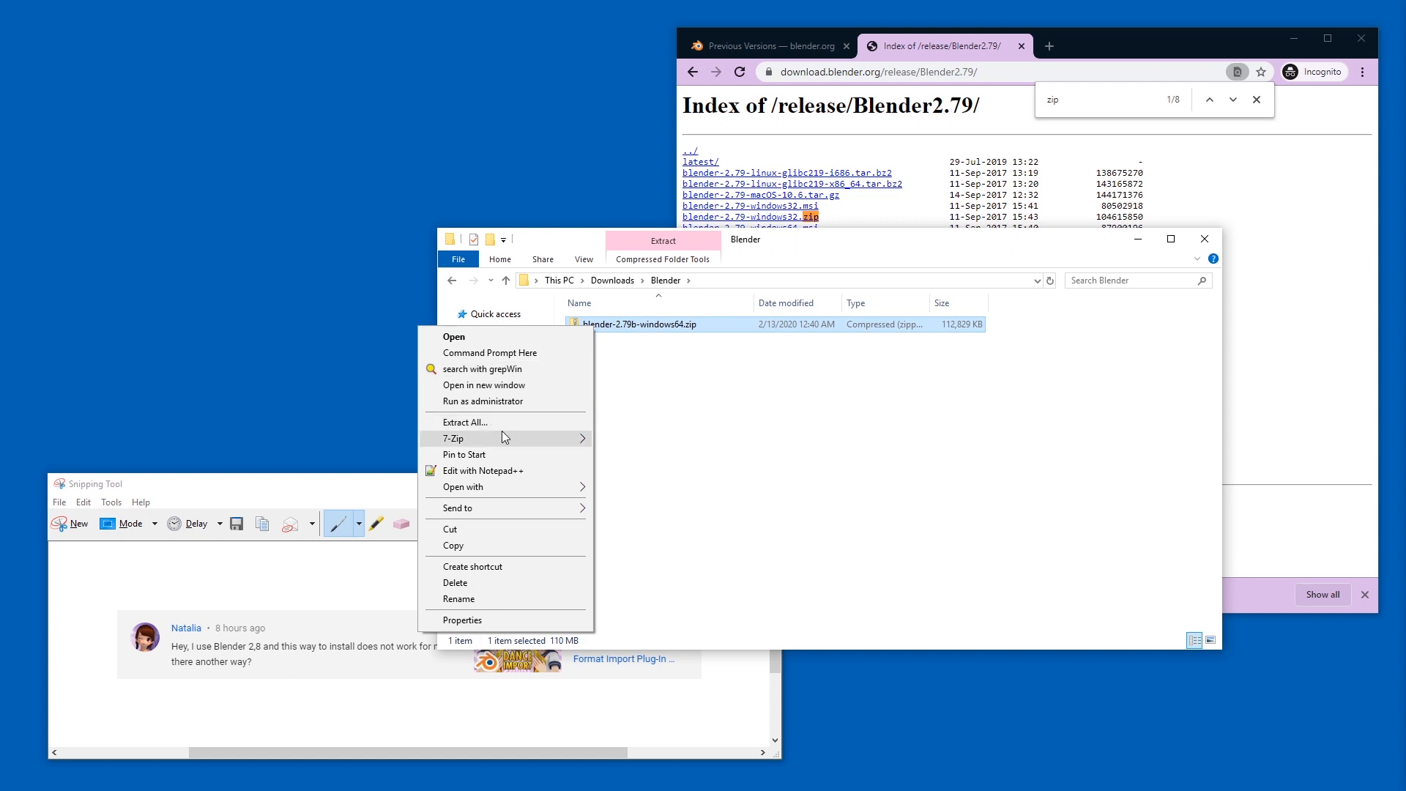
Extract the zip into its own blender-2.79b-windows64 folder with 7-Zip.
left_click(464, 422)
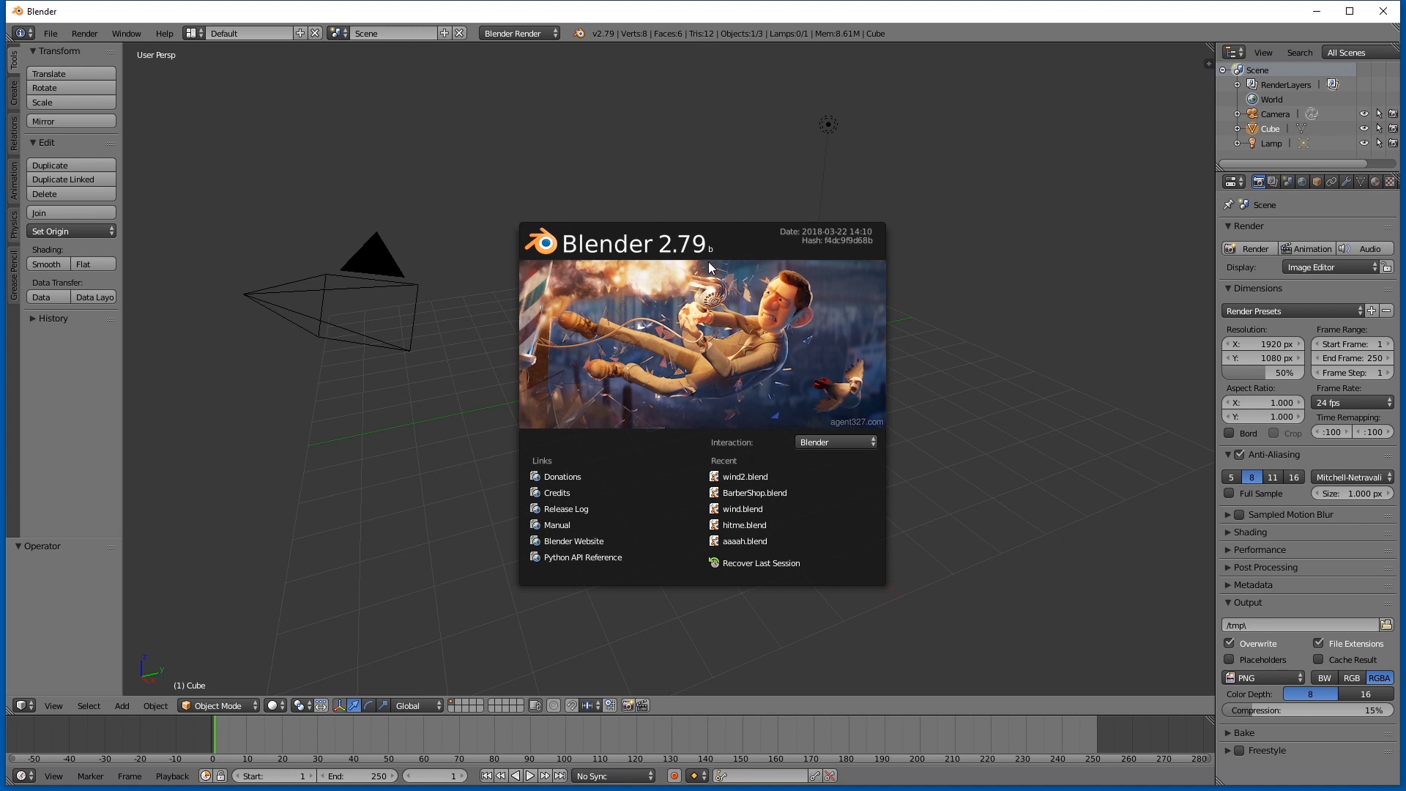
mouse_move(726, 279)
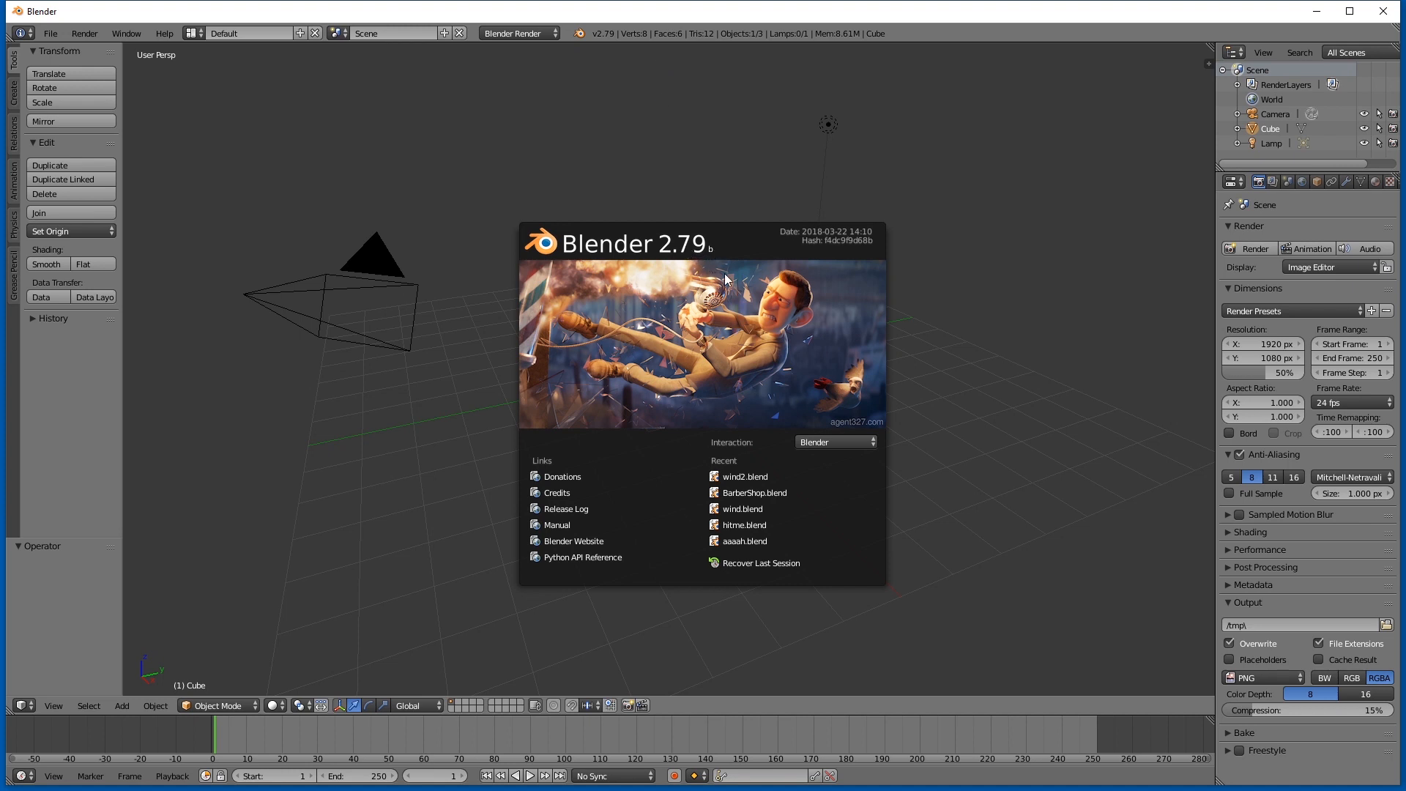
mouse_move(762, 286)
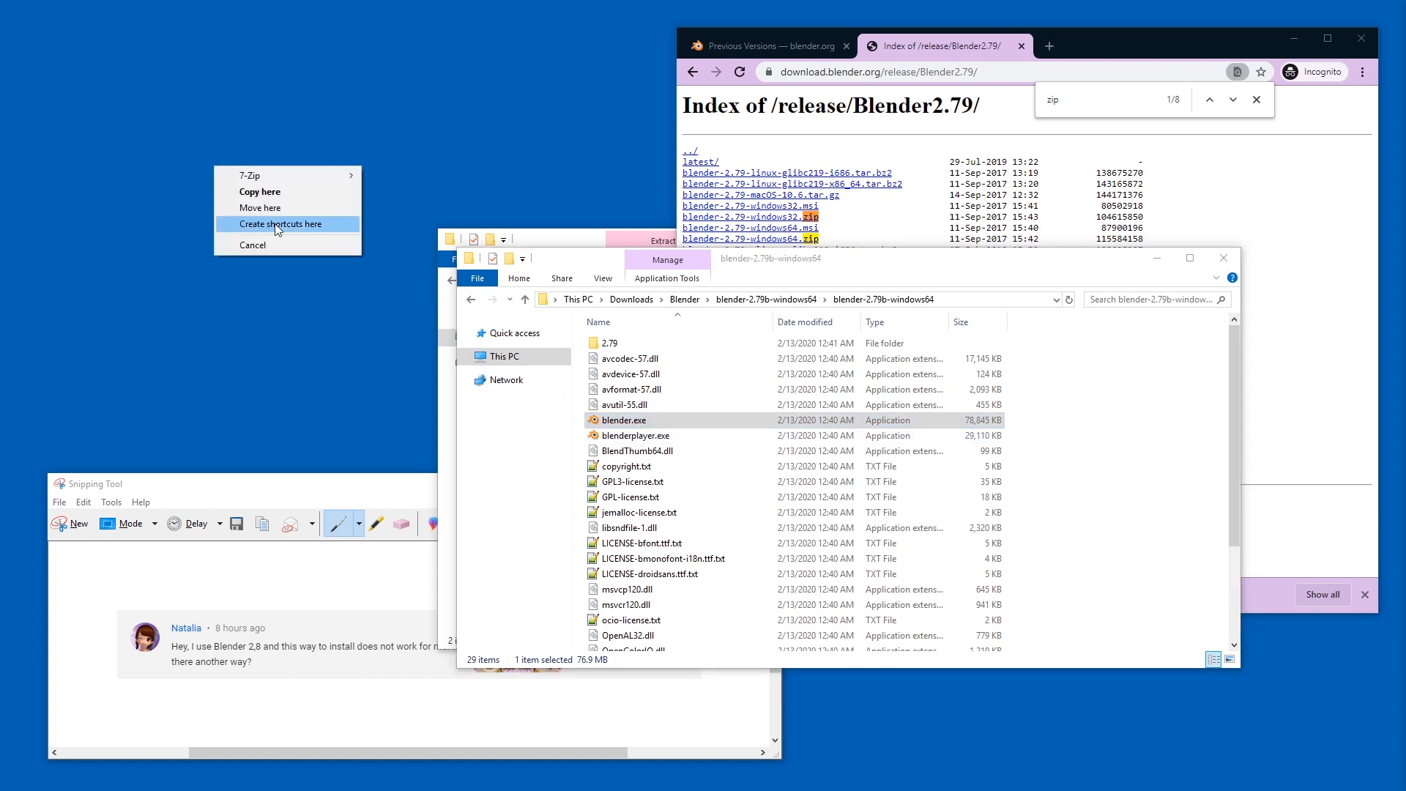
Create a desktop shortcut to blender.exe via Create shortcuts here.
left_click(280, 223)
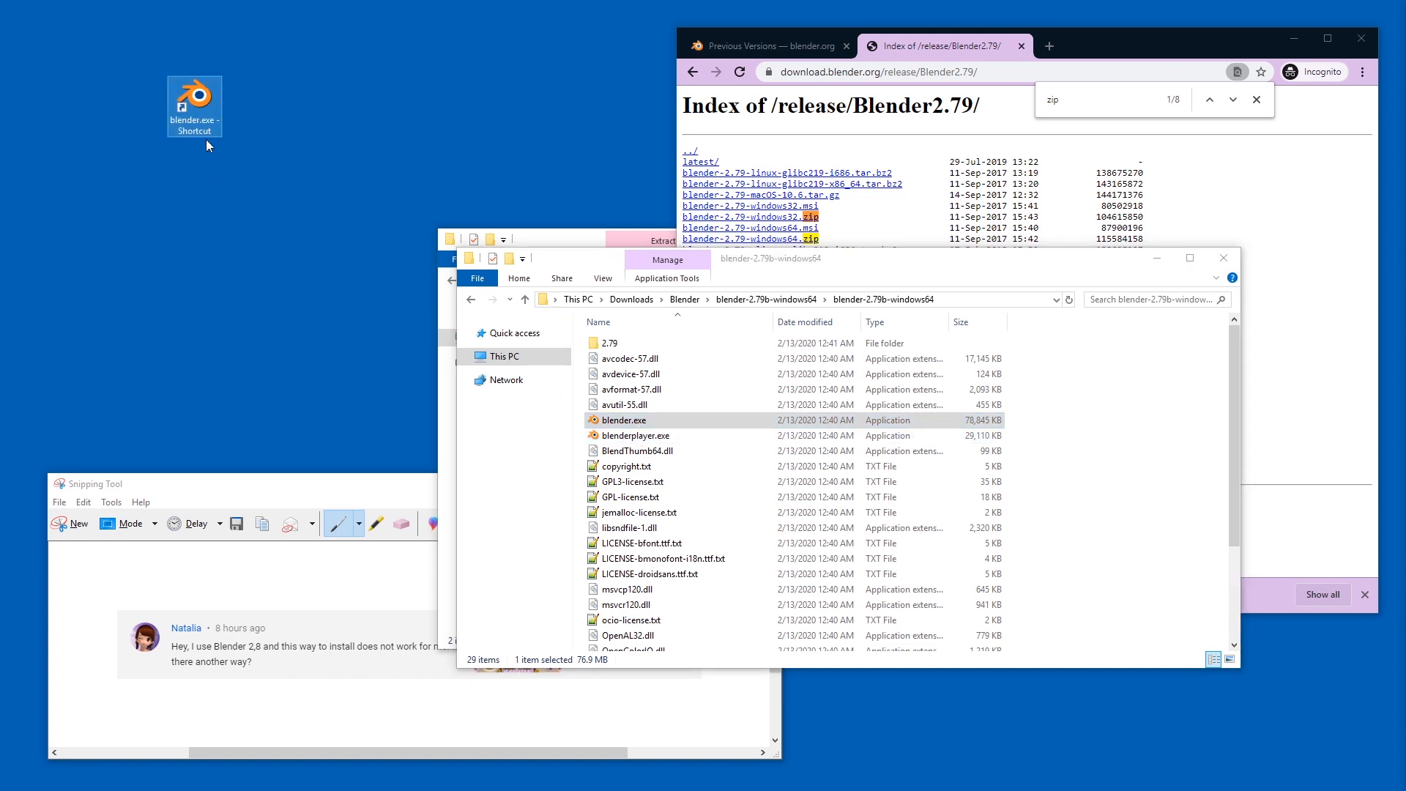